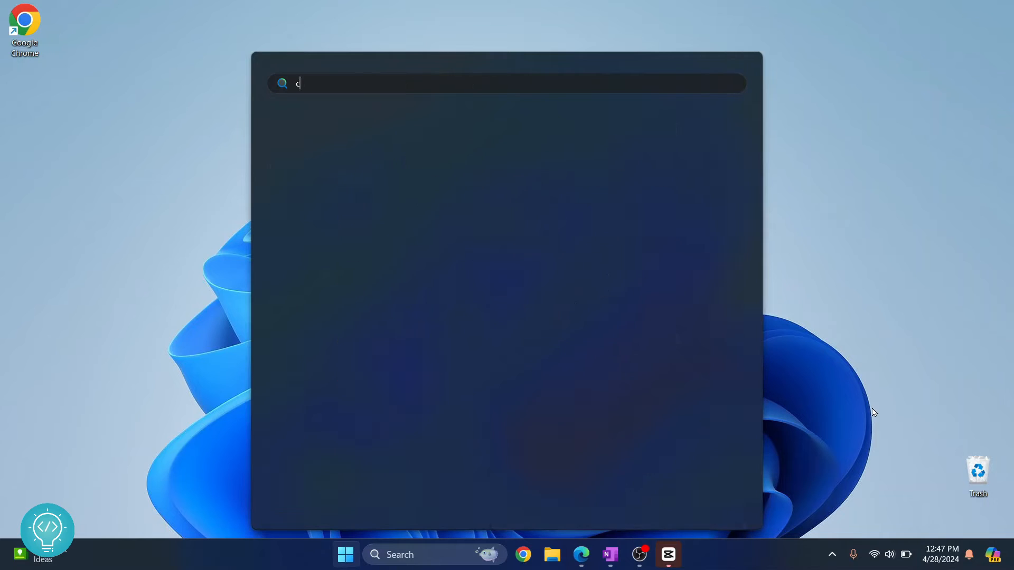
Step: Search 'cmd' in Start and launch Command Prompt
type("md")
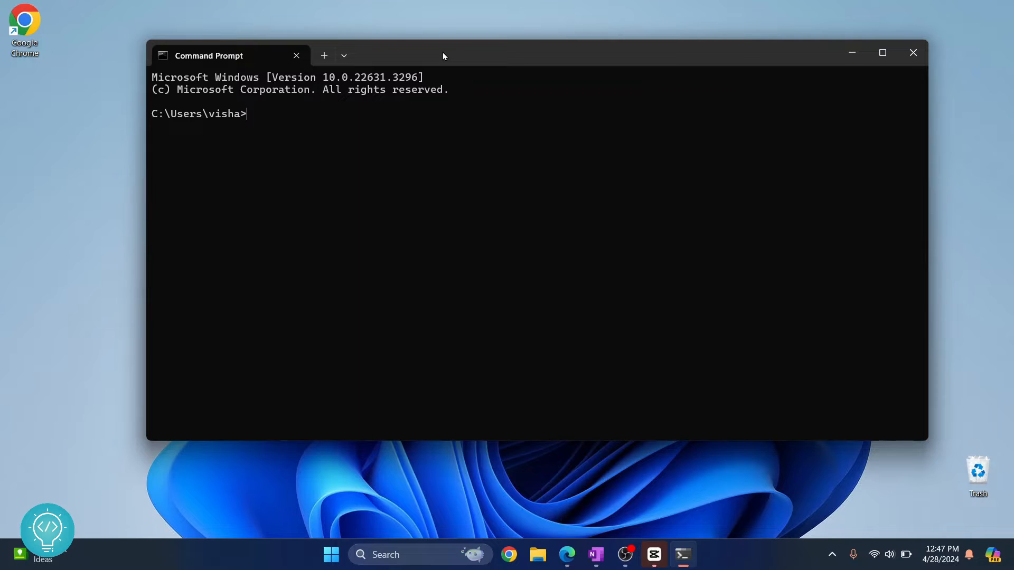
Step: Run 'pip install notebook' to install Jupyter Notebook and its dependencies
type("pip install")
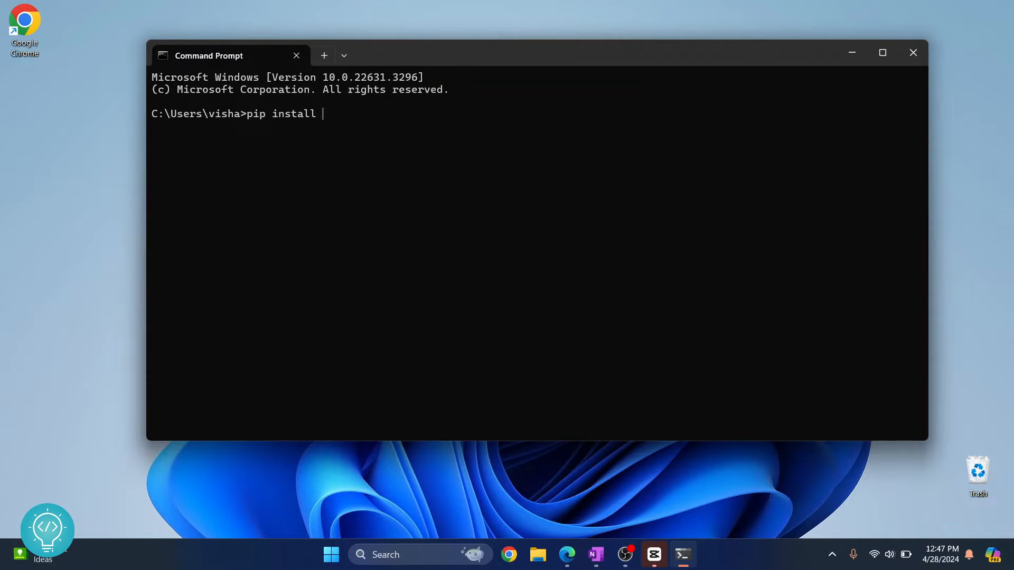
type("notebook")
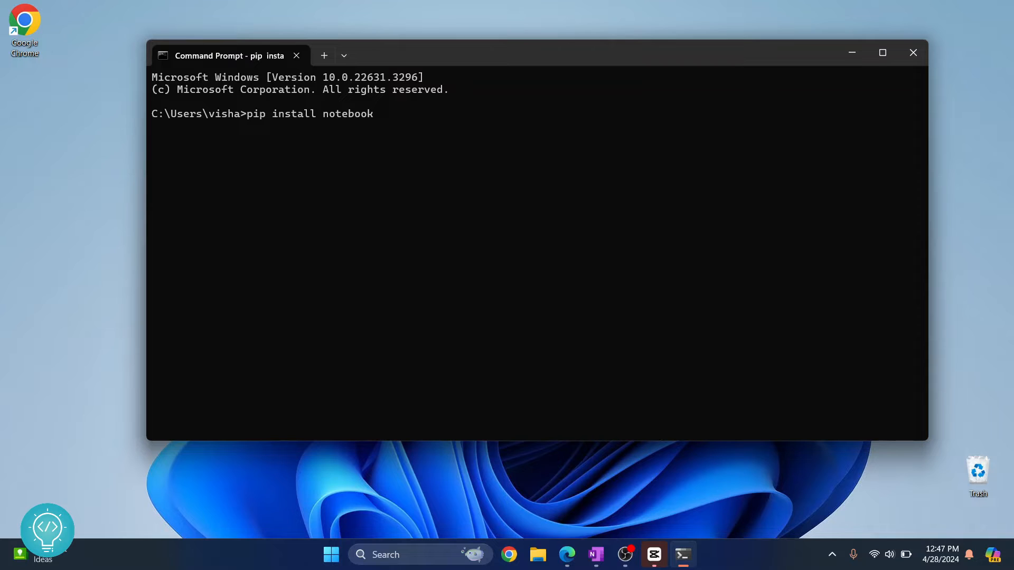
key("Return")
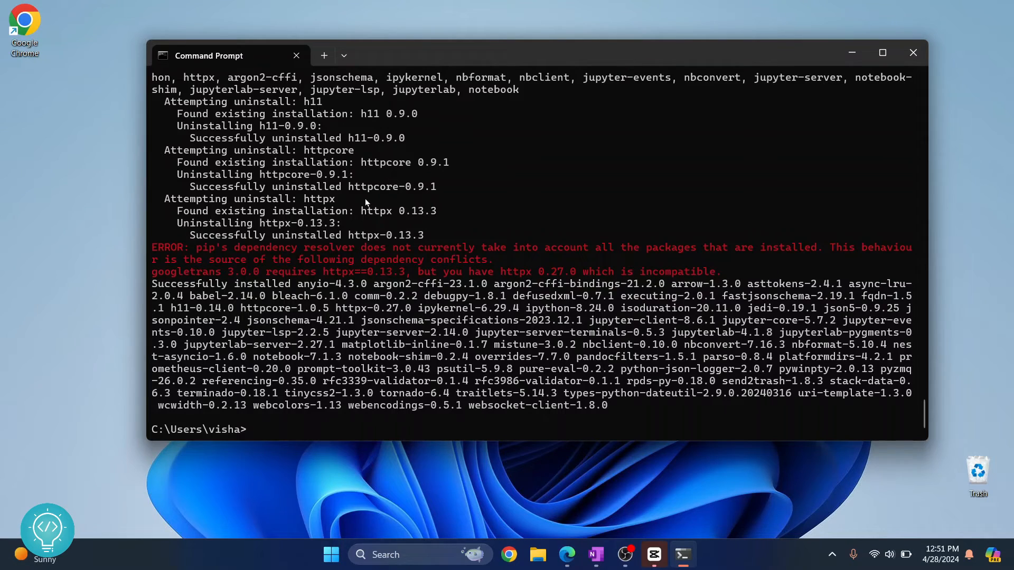
mouse_move(152, 257)
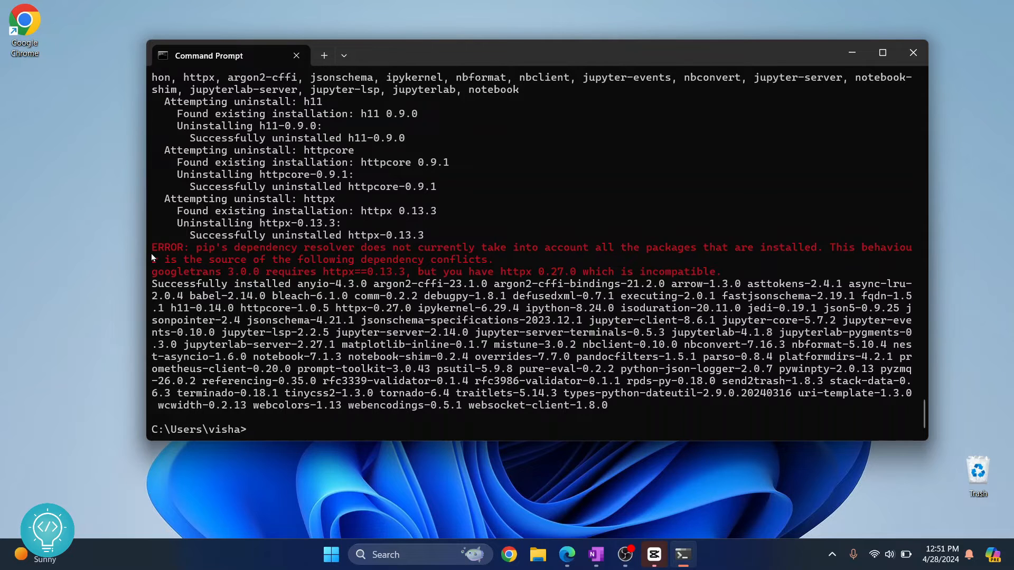
mouse_move(311, 278)
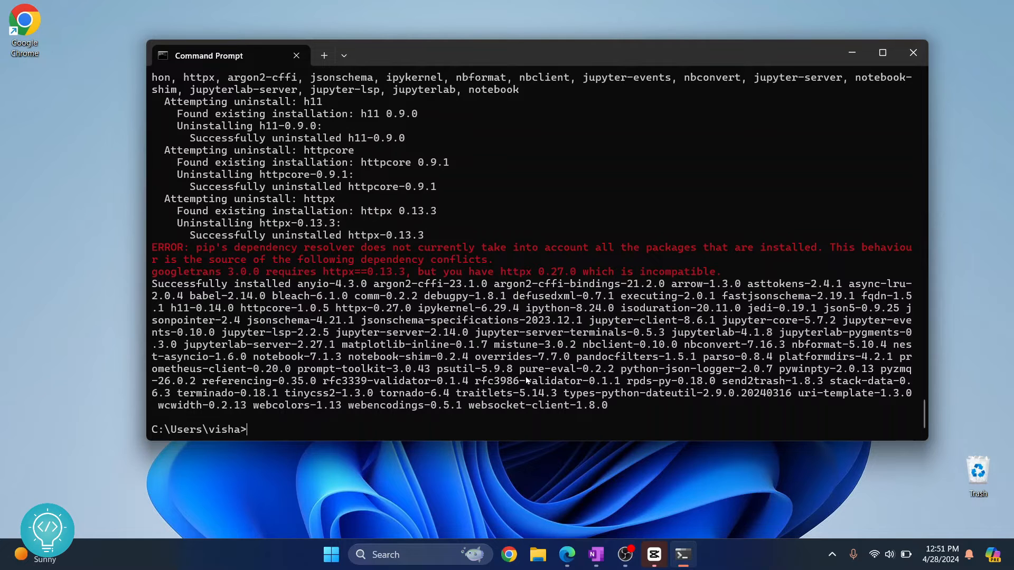
Step: Run 'jupyter notebook --version' and select the reported version 7.1.3
type("jupyter")
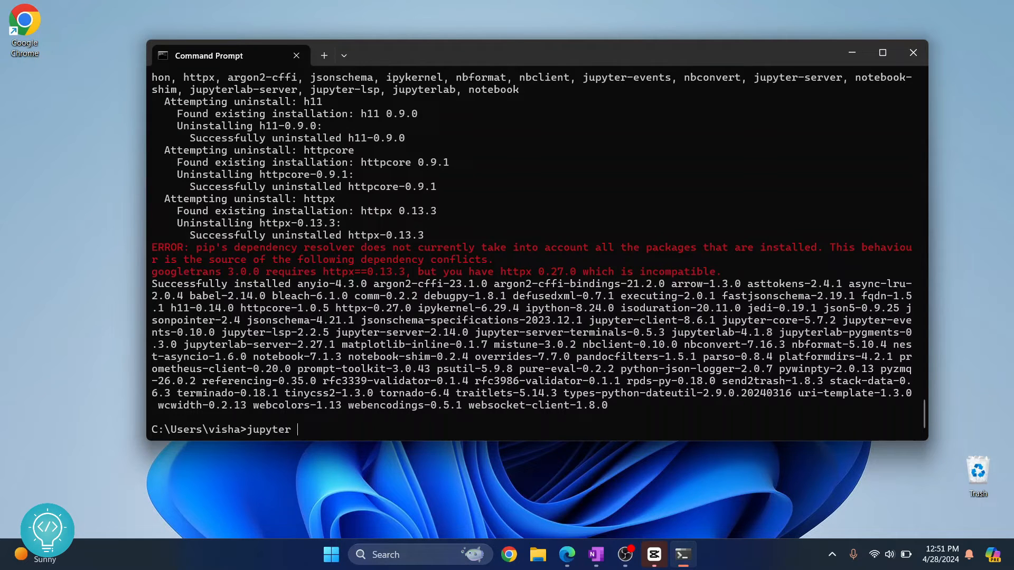
type("notebook --version")
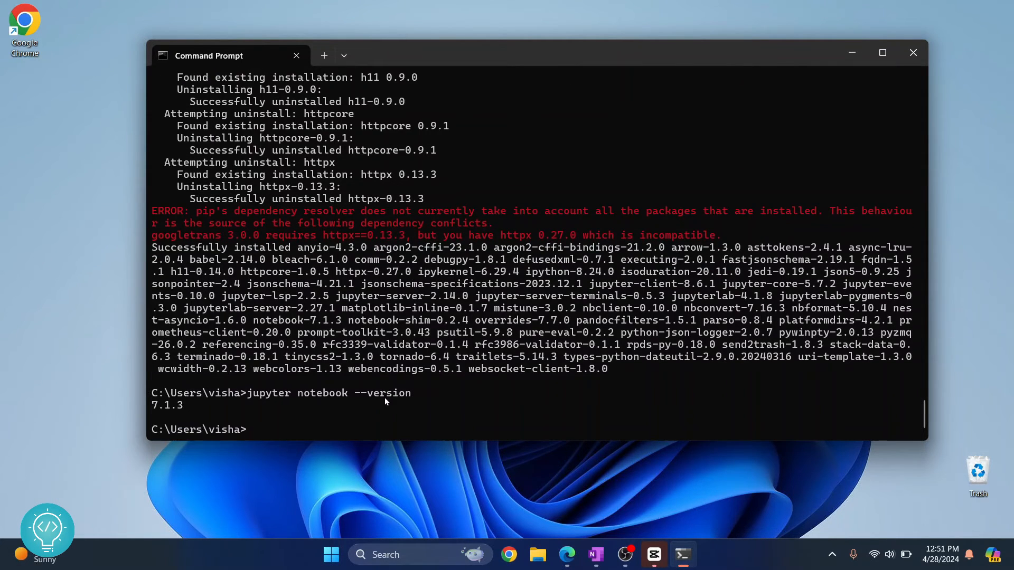
mouse_move(185, 413)
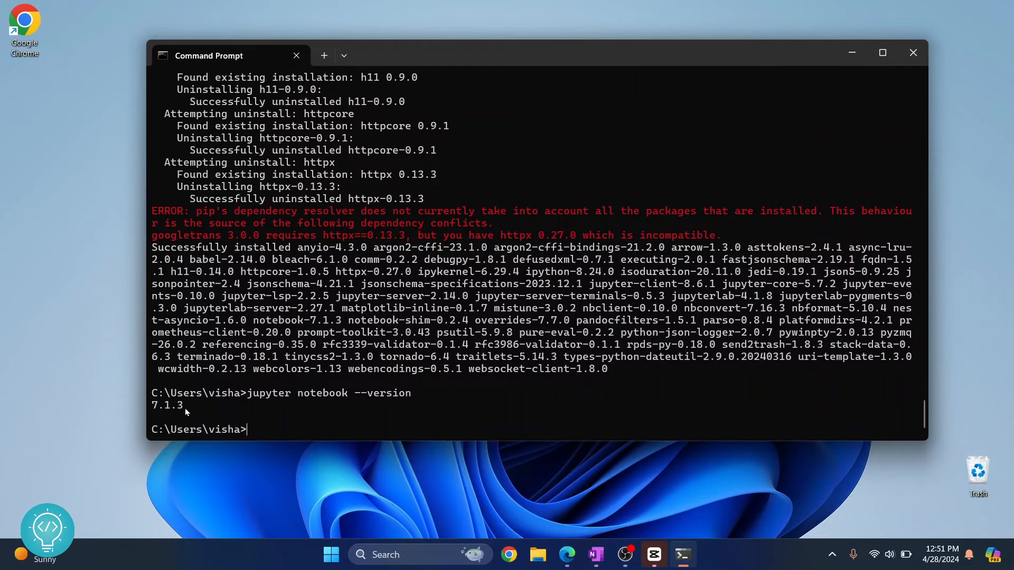
double_click(165, 406)
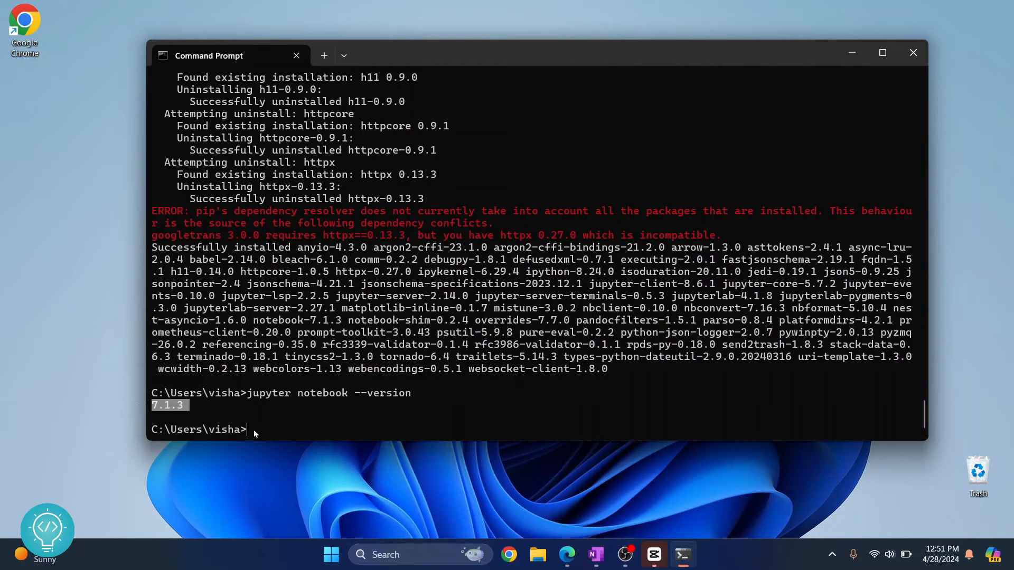
Step: Begin entering the 'jupyter notebook' launch command at the new prompt
type("j")
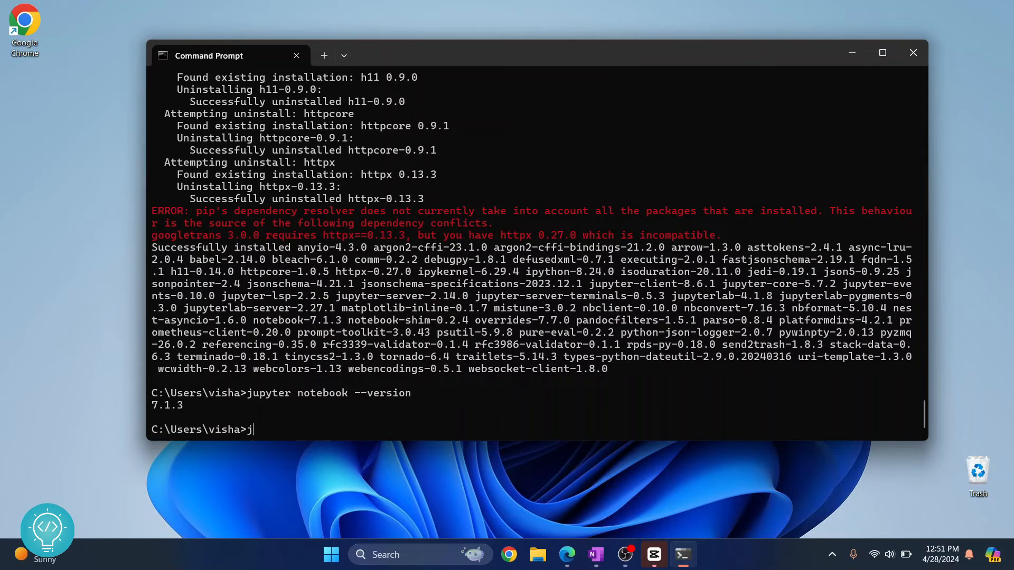
type("upyter notebo")
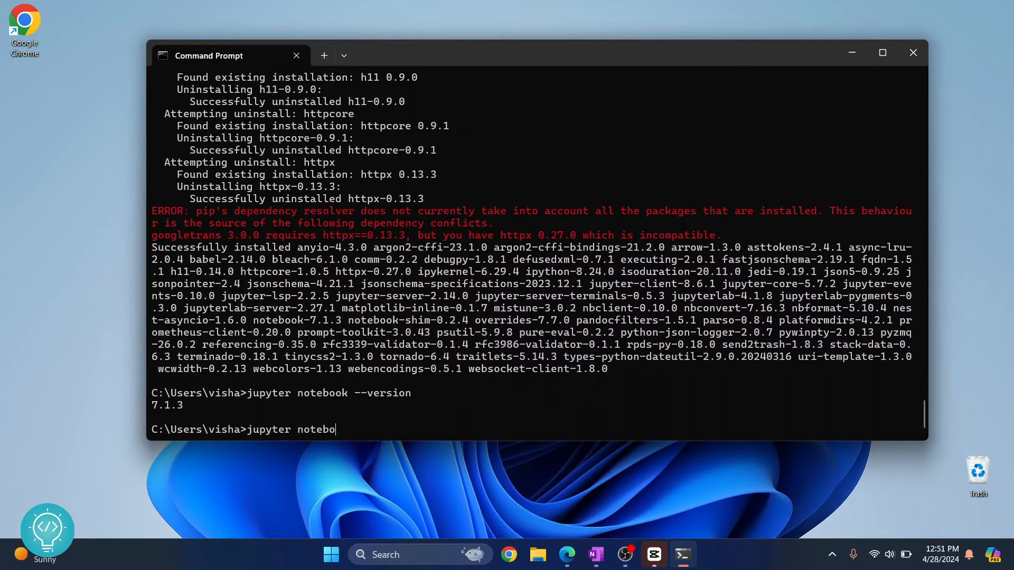